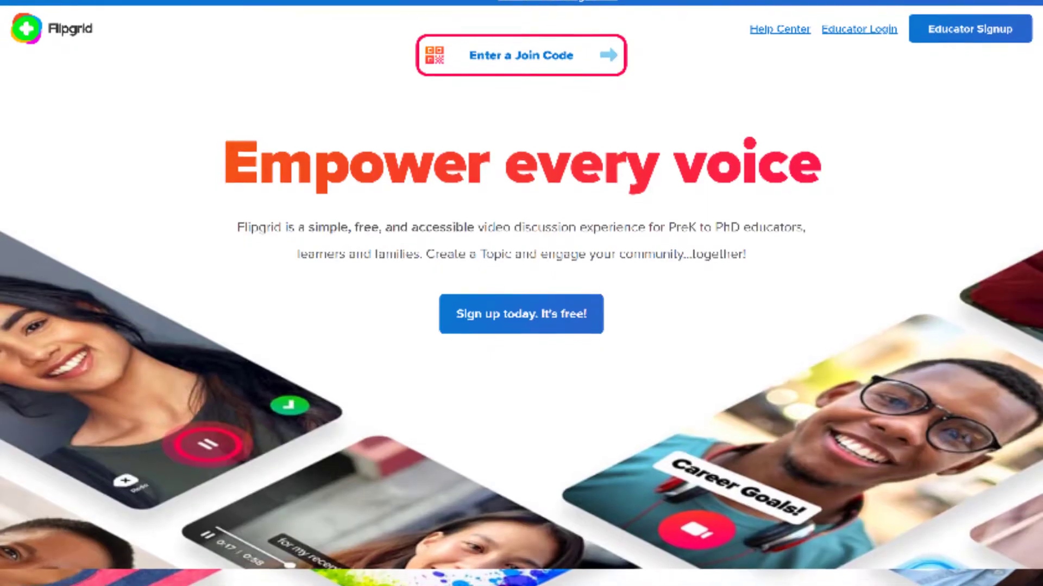
Scroll the Flipgrid home page and go to Educator Signup at the top right
scroll(down, 3)
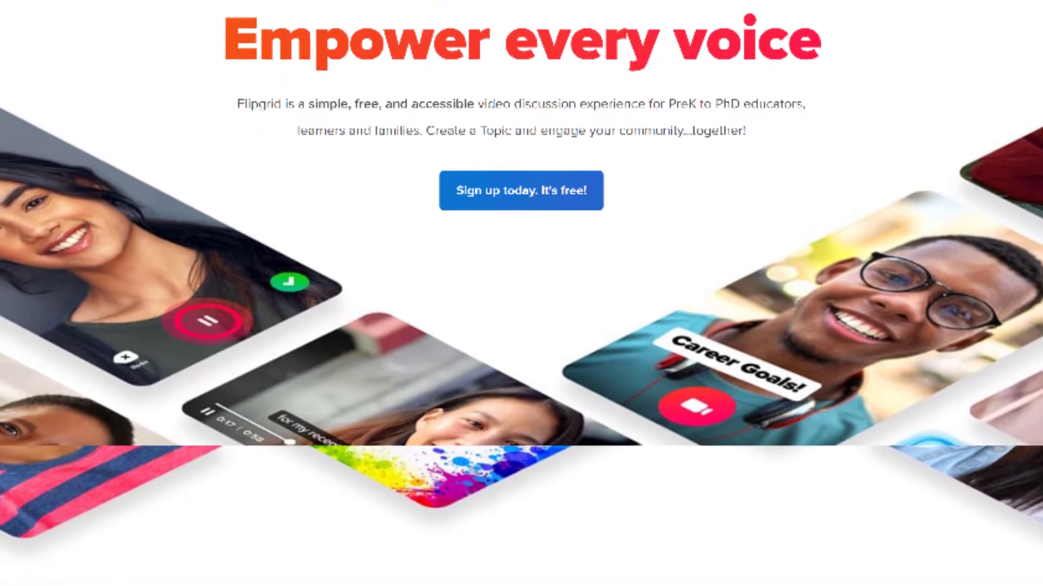
scroll(down, 3)
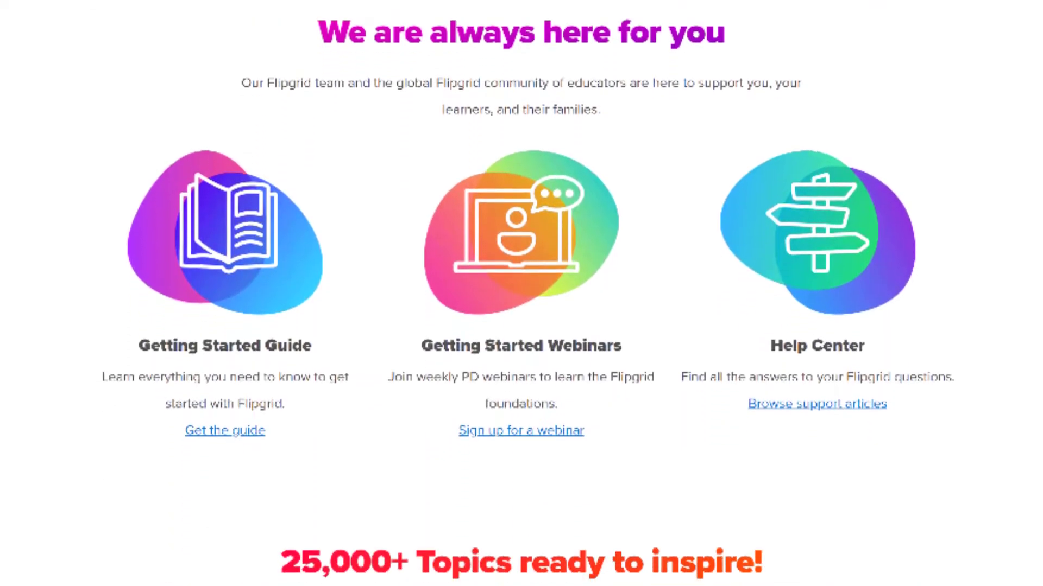
scroll(down, 3)
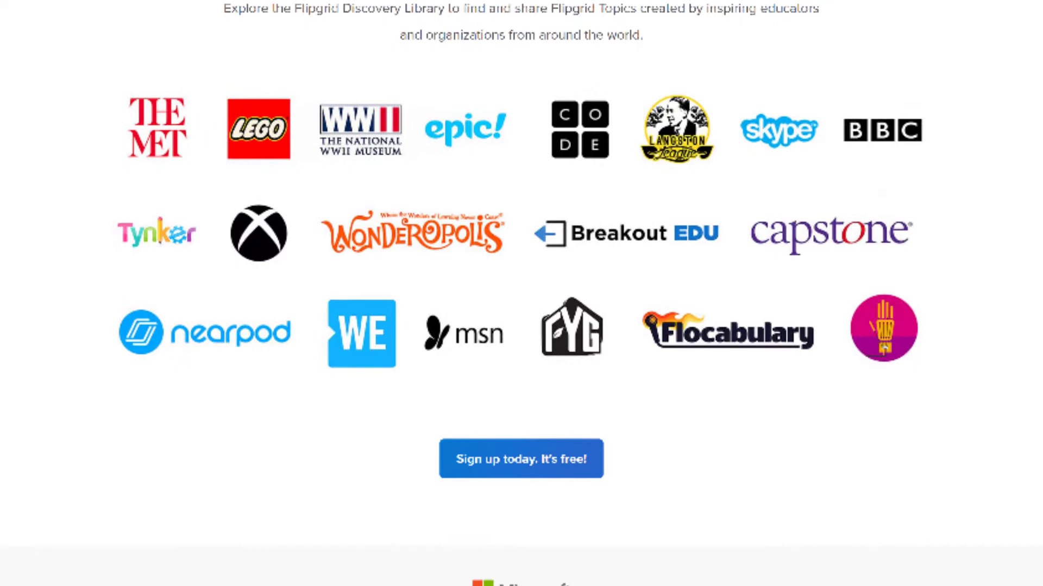
scroll(down, 3)
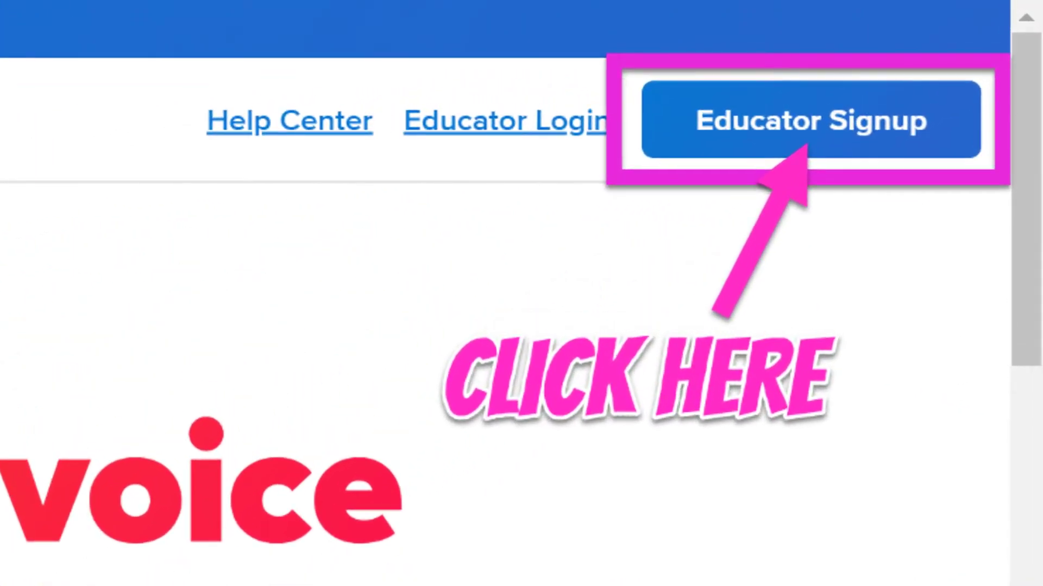
click(810, 121)
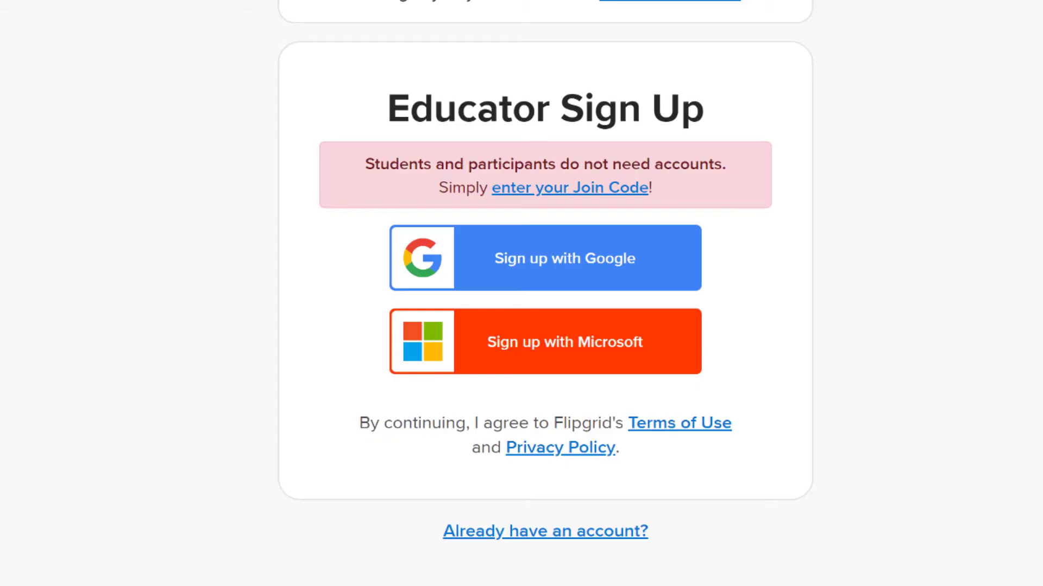
Sign up with an existing account provider and submit the 'Tell us about yourself' form with Let's Go
click(544, 257)
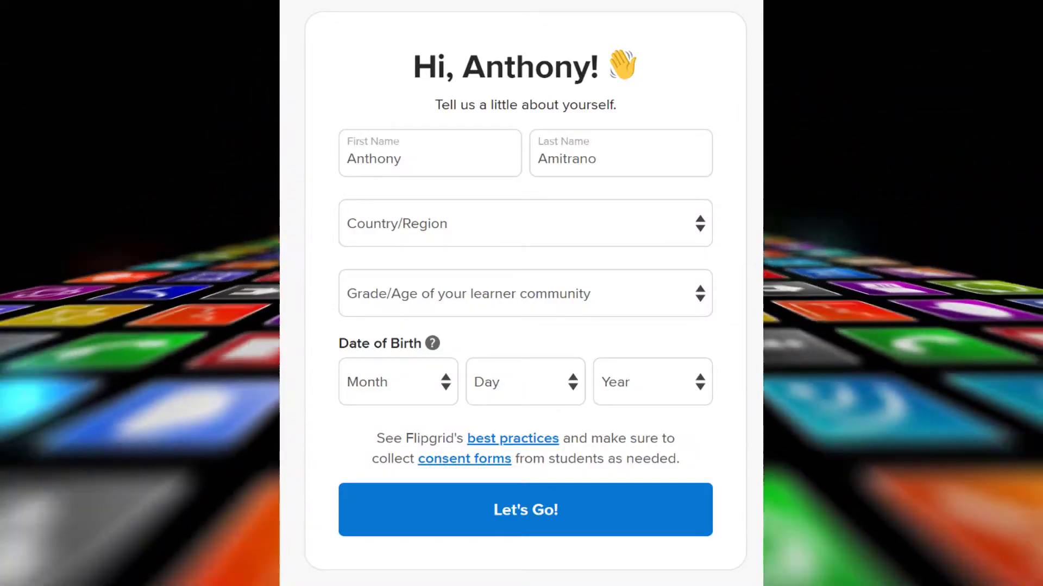
click(525, 509)
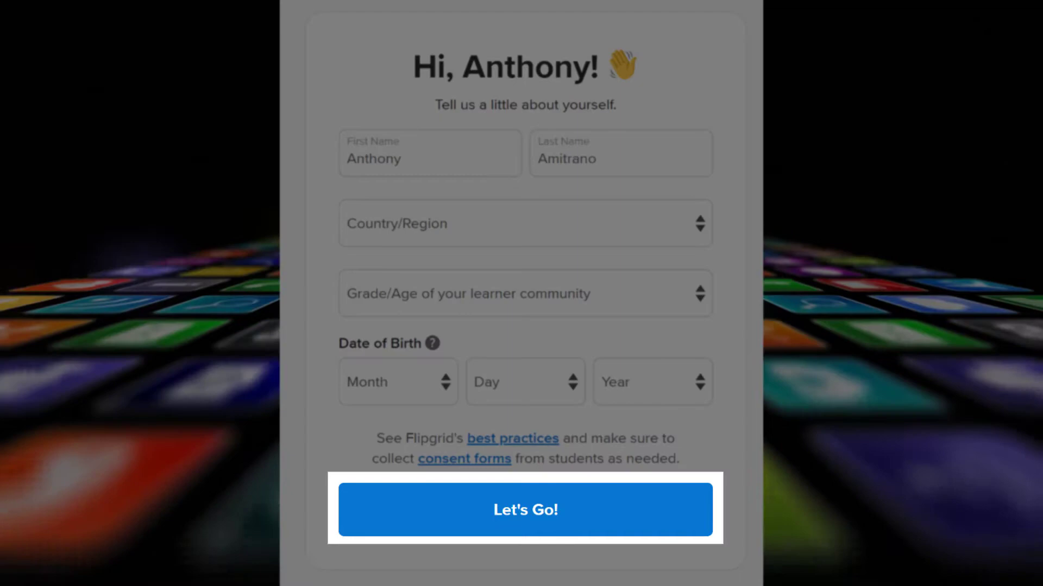
Choose Create a Topic from the Welcome dialog and get past the 'Creating your first Topic' notes
click(525, 509)
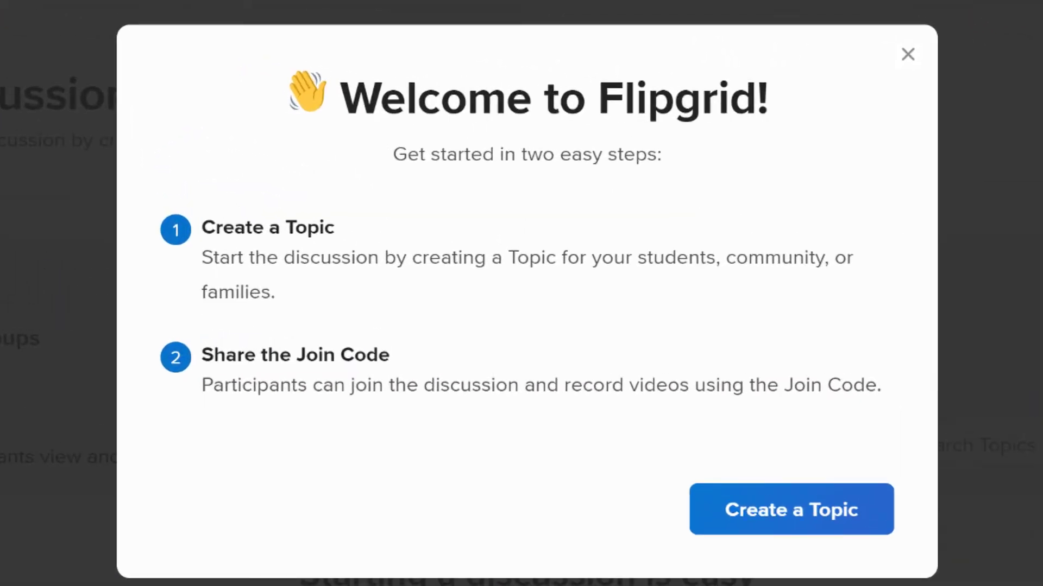
click(791, 509)
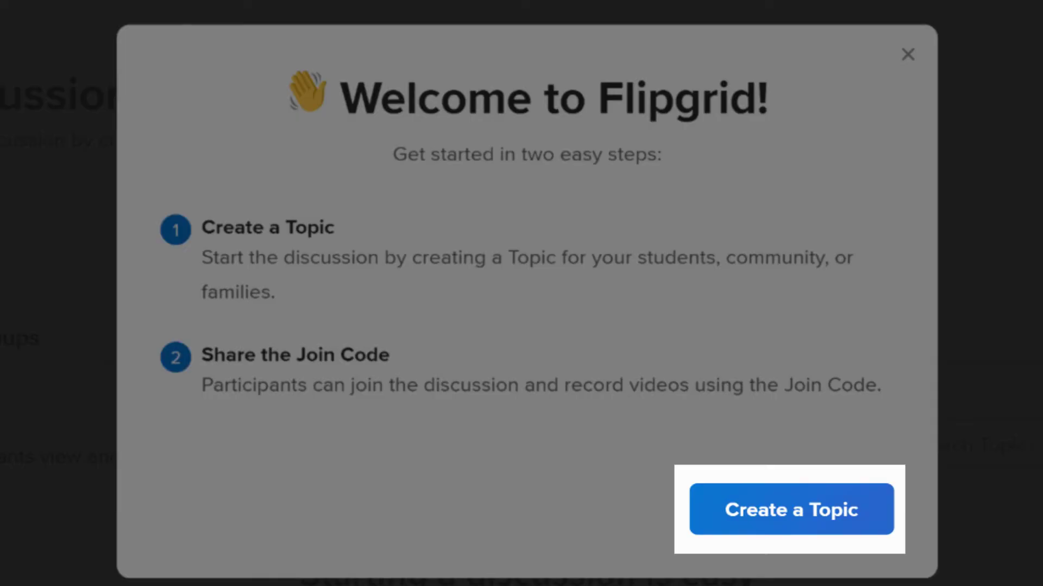
click(791, 509)
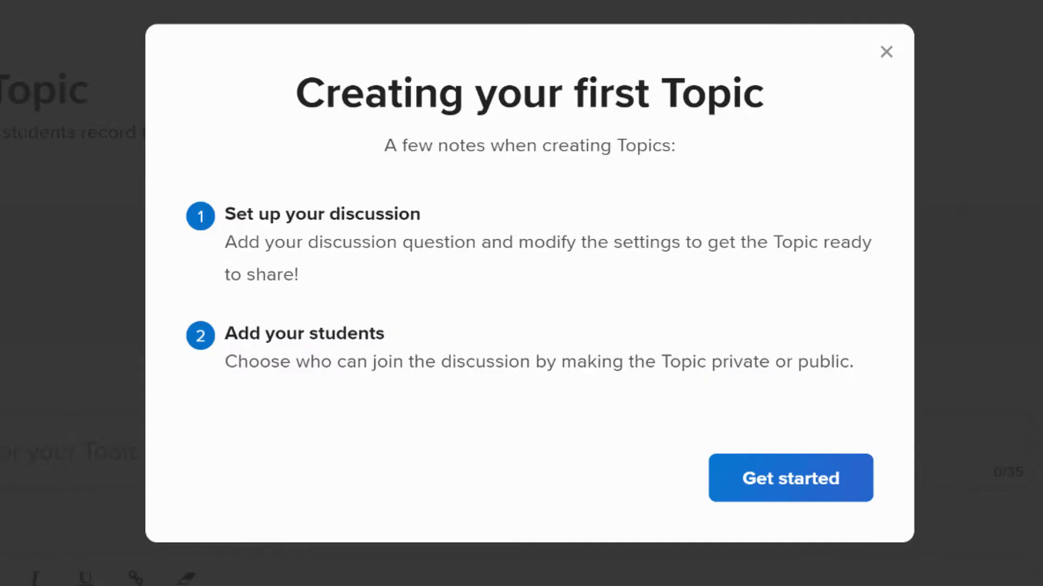
click(789, 478)
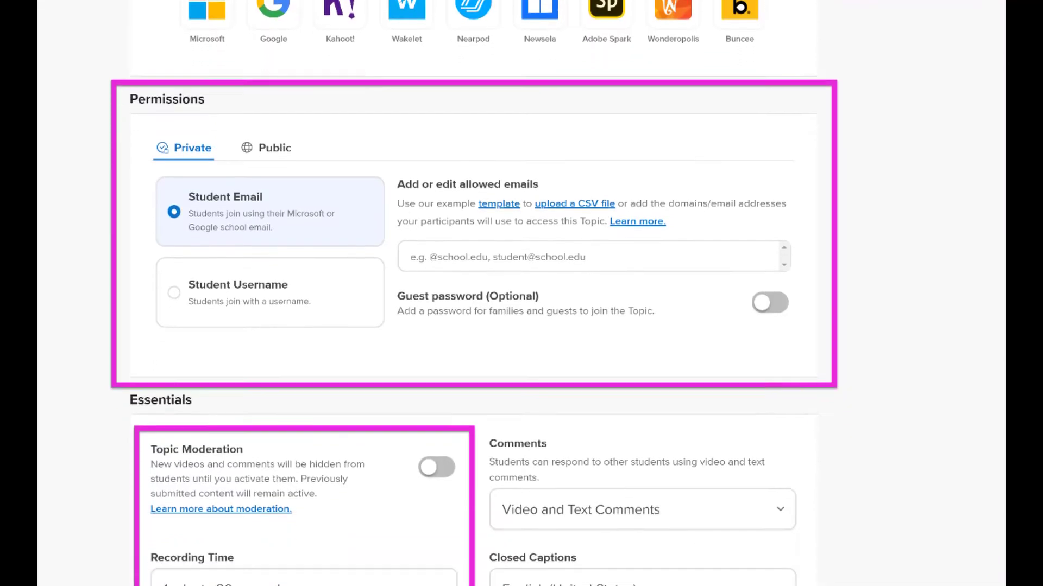
Review Media, Permissions and Essentials settings and create the Topic to reach its share link
scroll(down, 3)
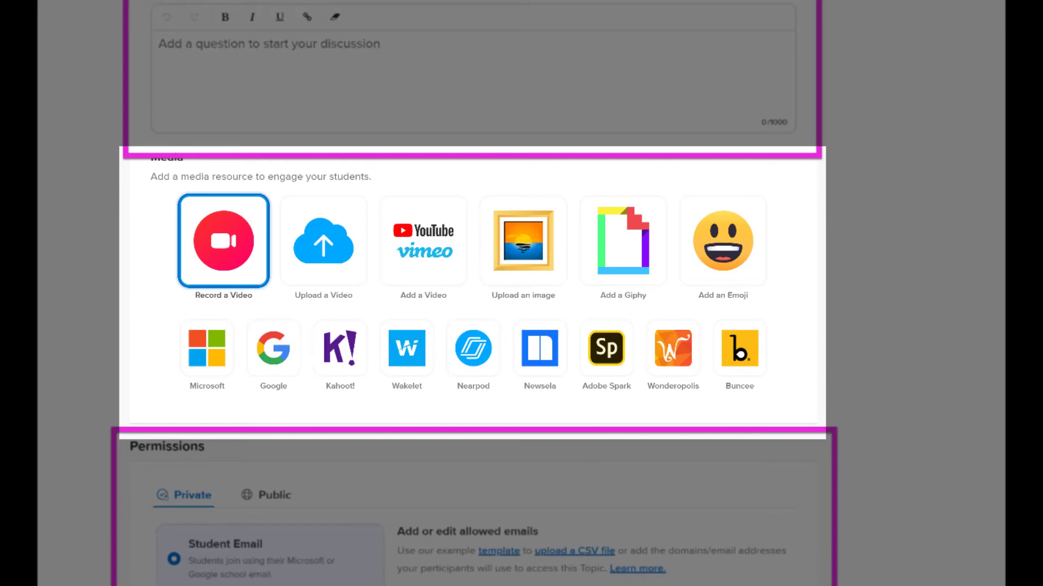
scroll(down, 3)
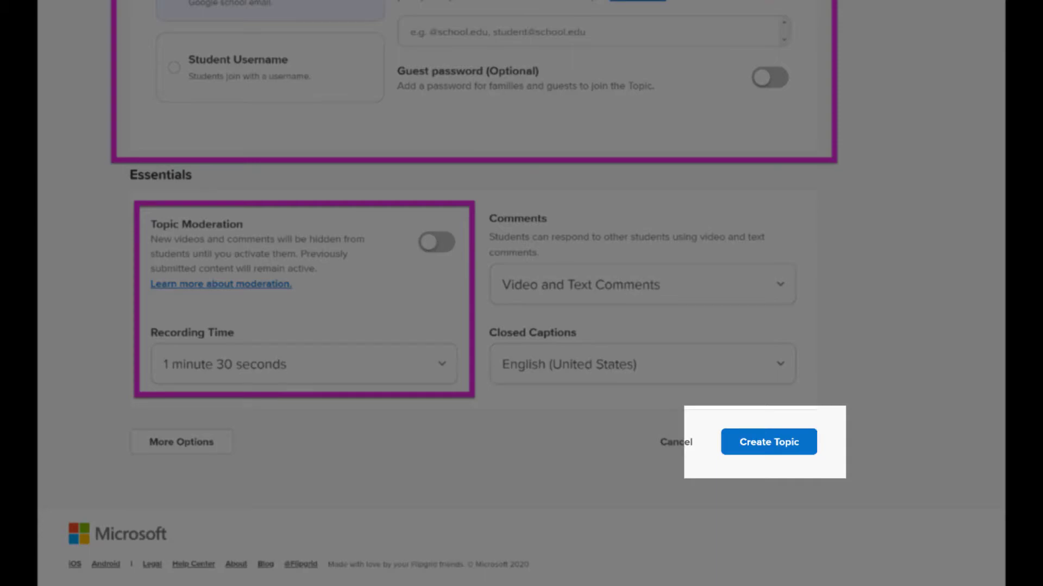
click(768, 442)
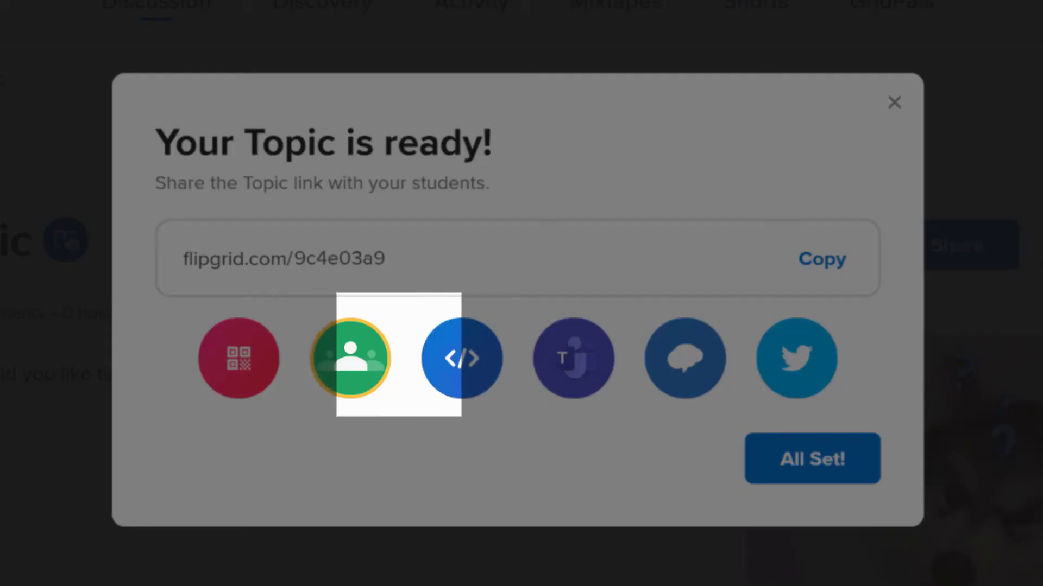
mouse_move(574, 359)
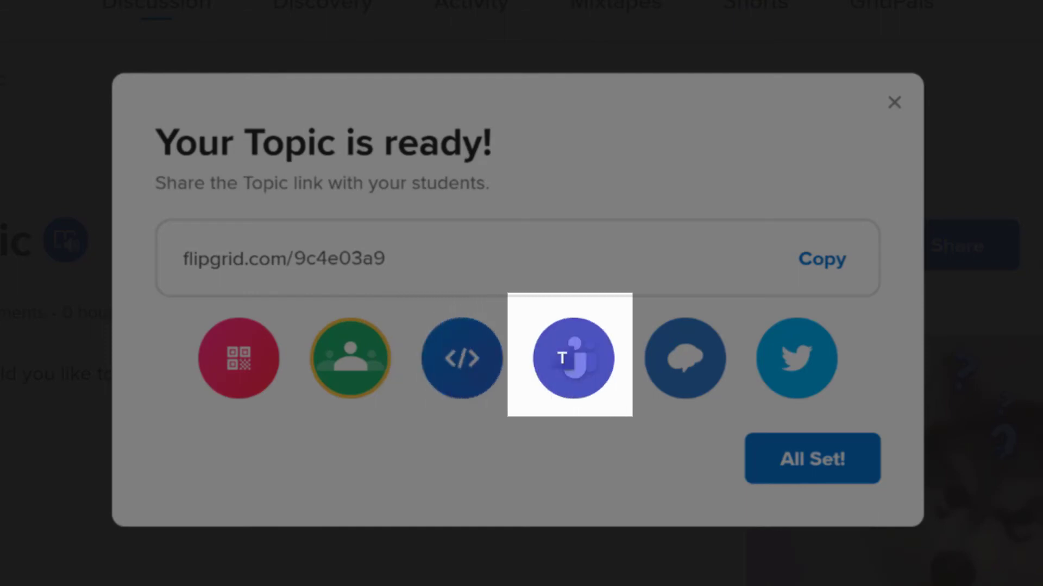
mouse_move(684, 359)
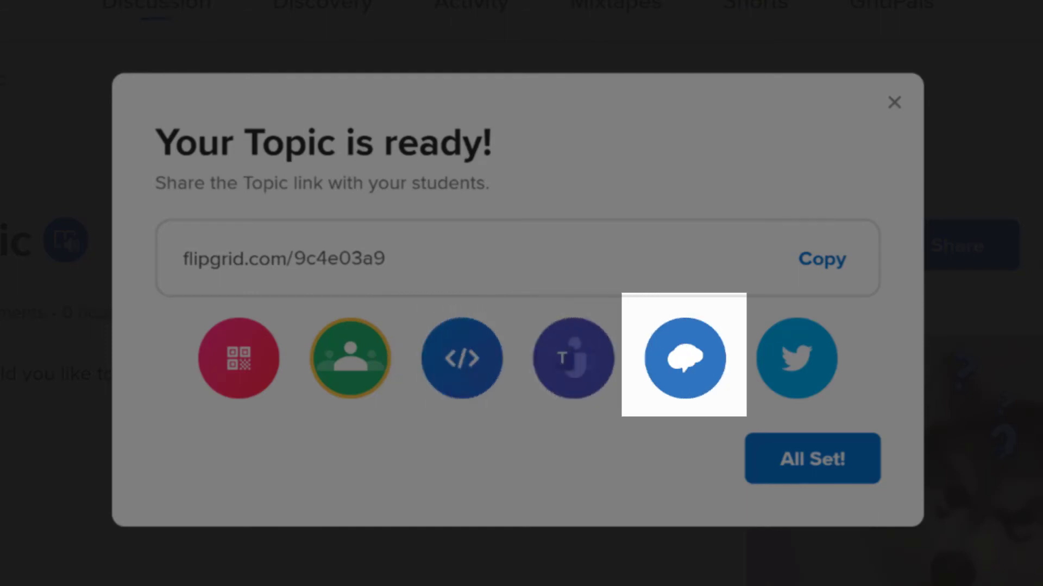